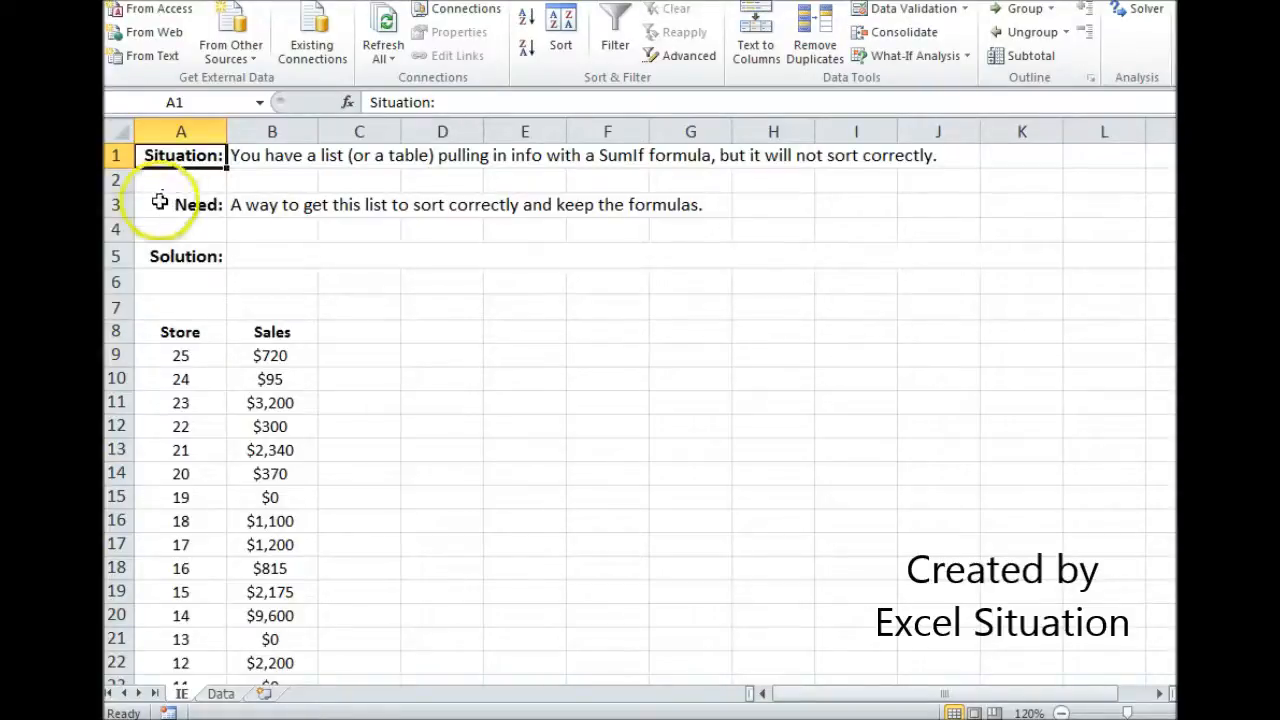
Step: Inspect store 25's SUMIF formula, then sort A9:B33 by Sales (Column B) largest to smallest
left_click(180, 204)
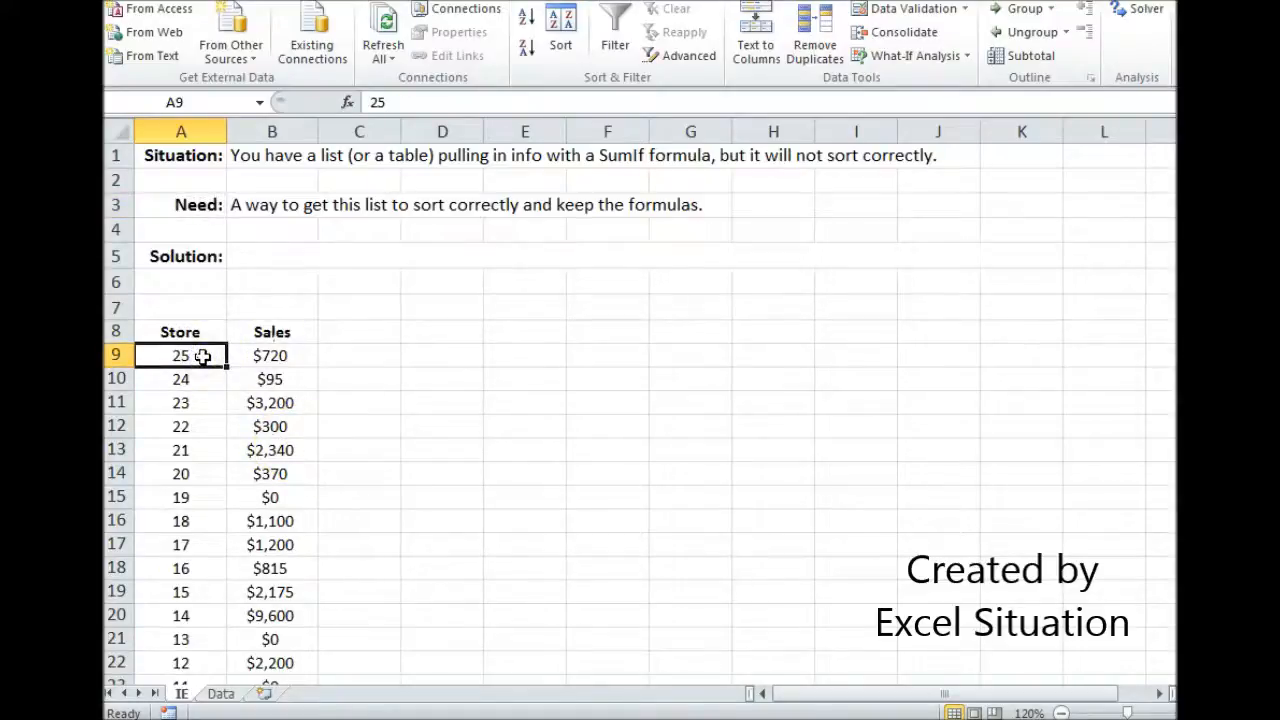
left_click(272, 356)
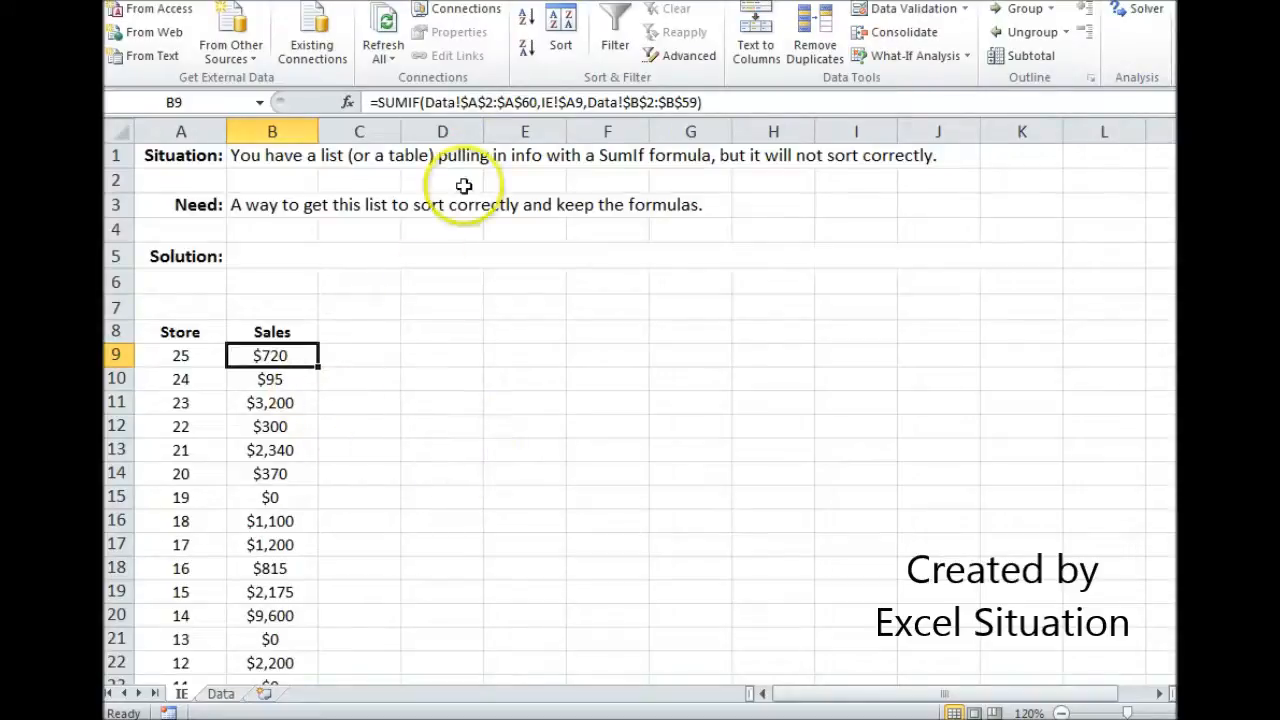
double_click(272, 356)
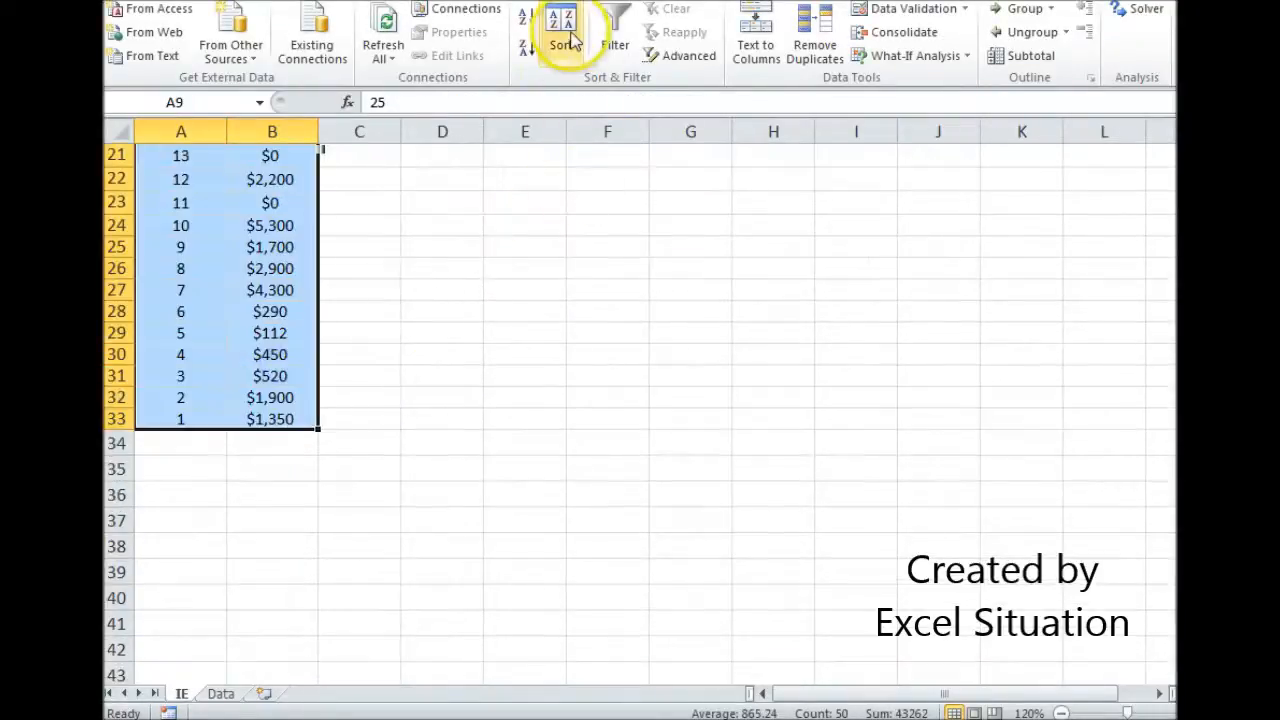
left_click(562, 28)
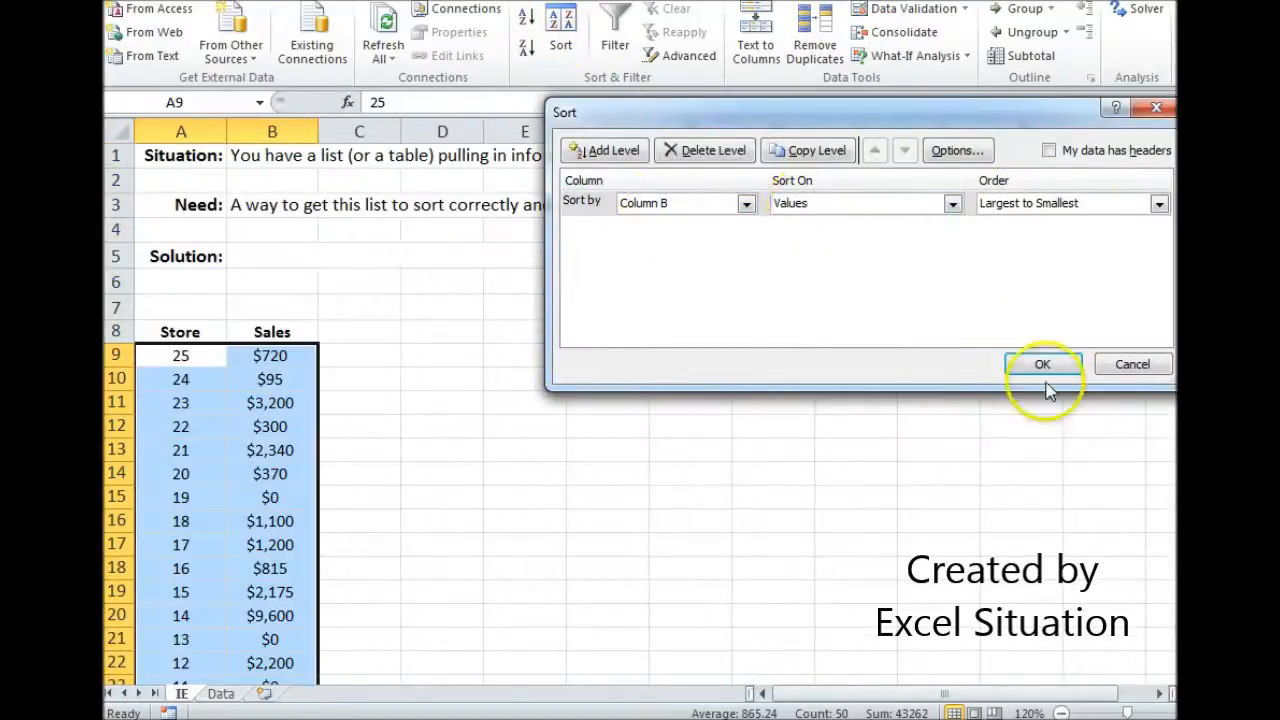
left_click(1044, 364)
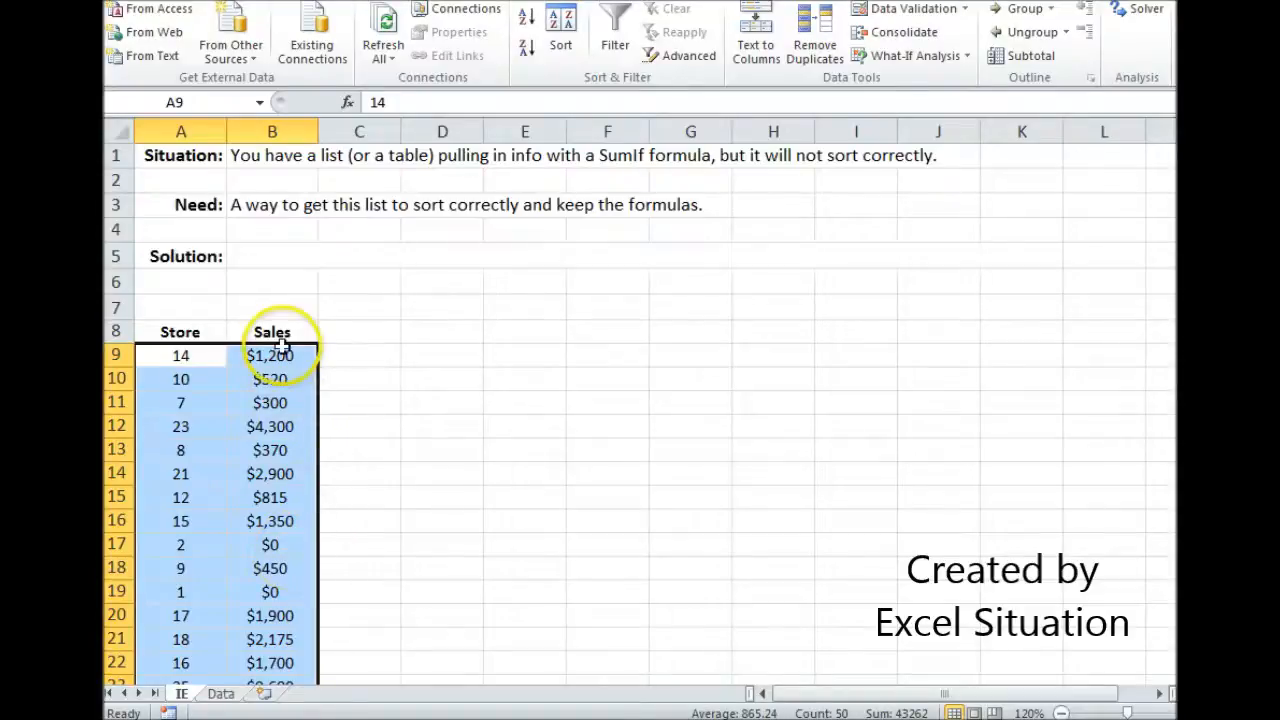
left_click(272, 356)
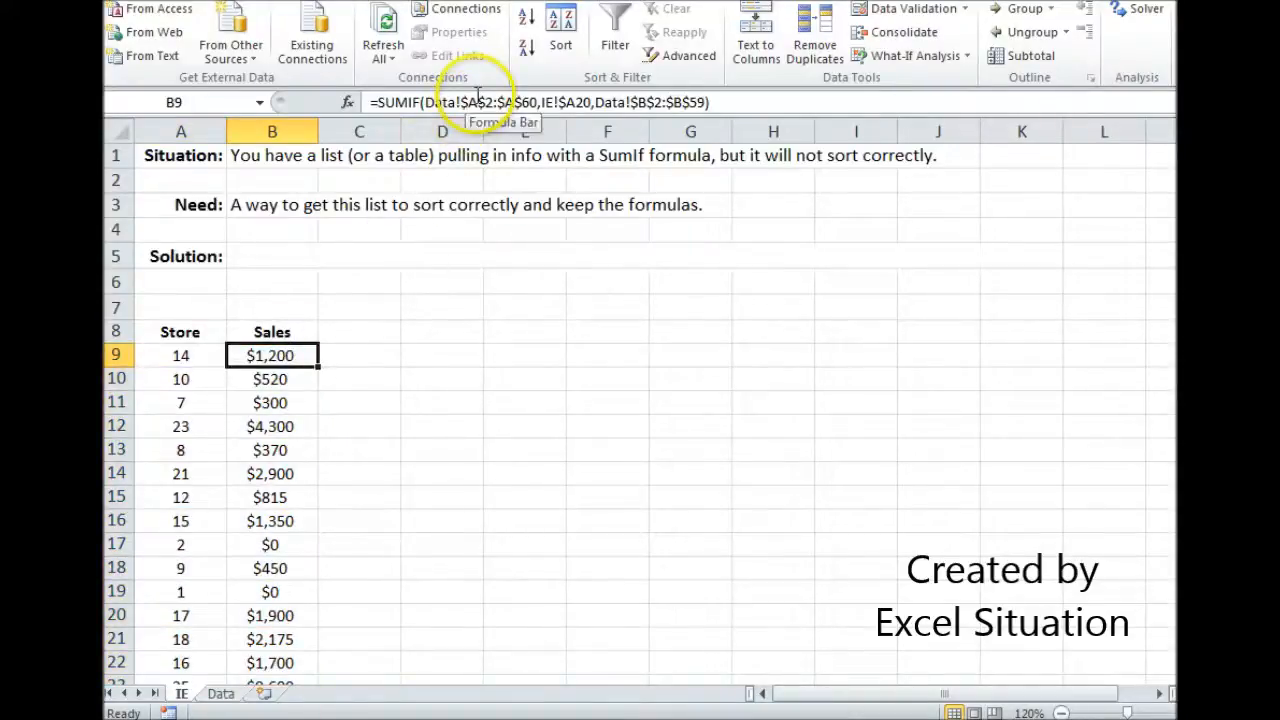
double_click(272, 356)
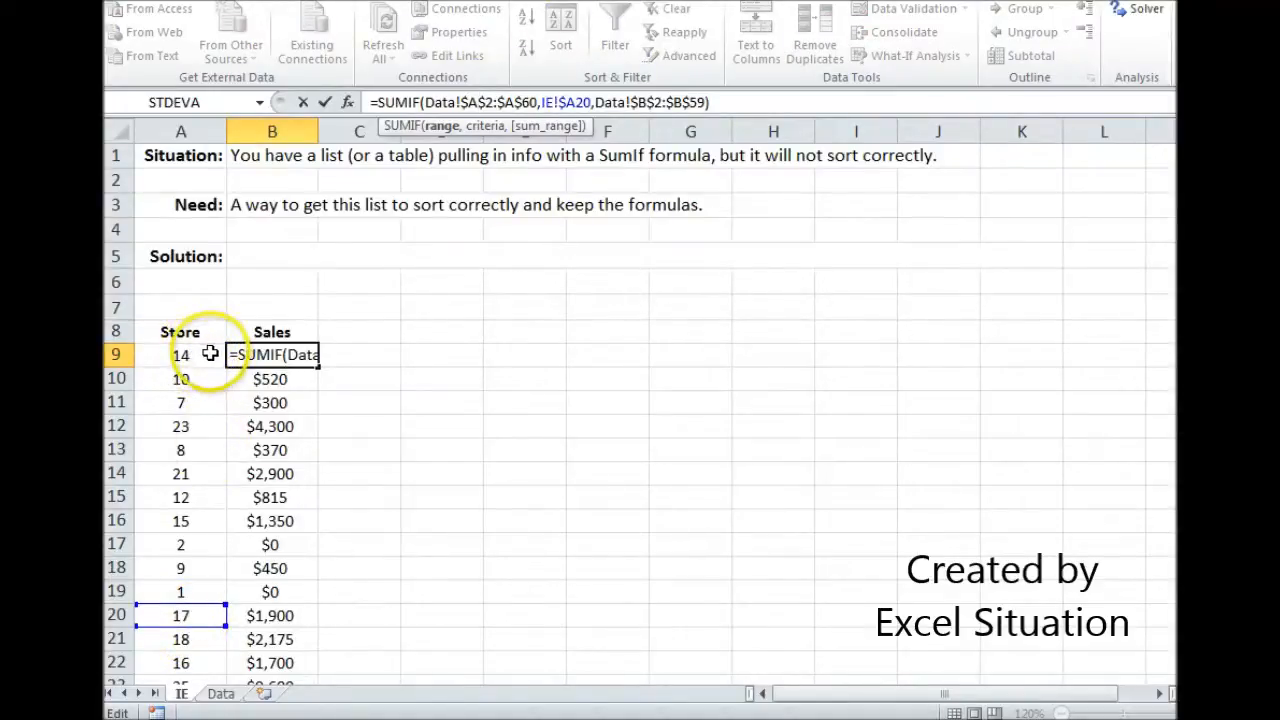
mouse_move(212, 442)
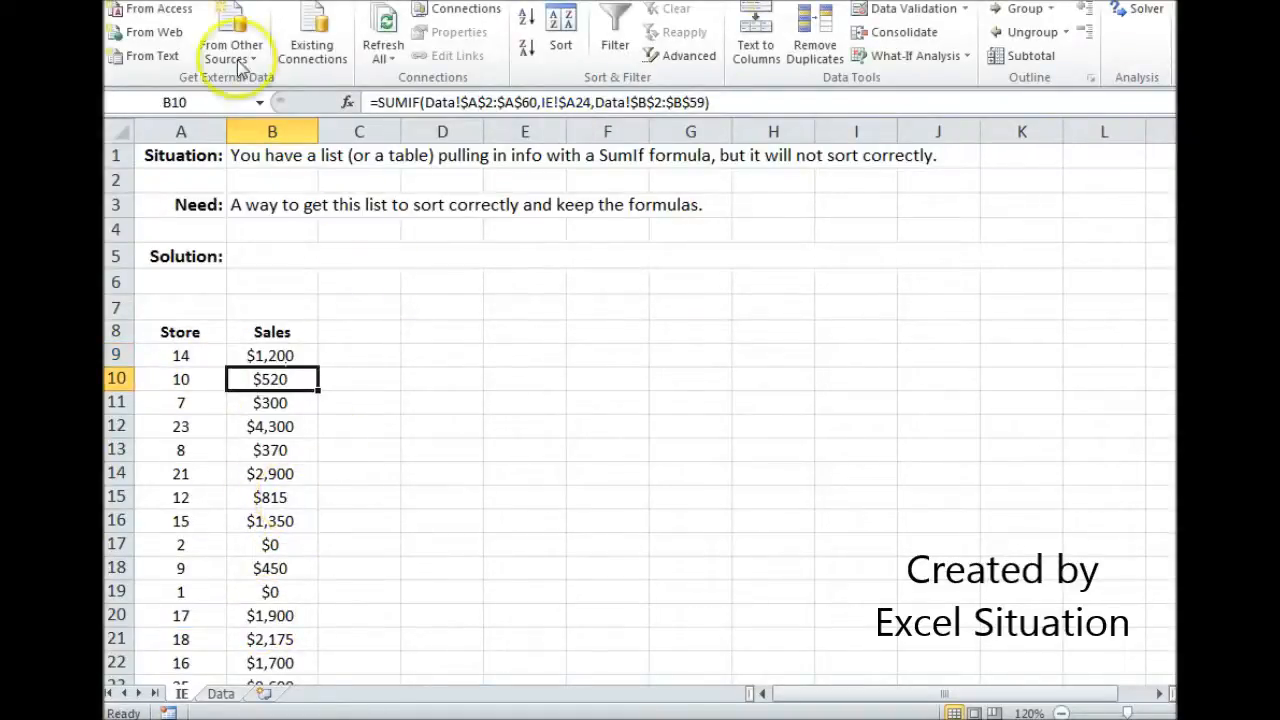
Step: Undo the sort to restore the original store order and reopen the B9 formula
left_click(272, 356)
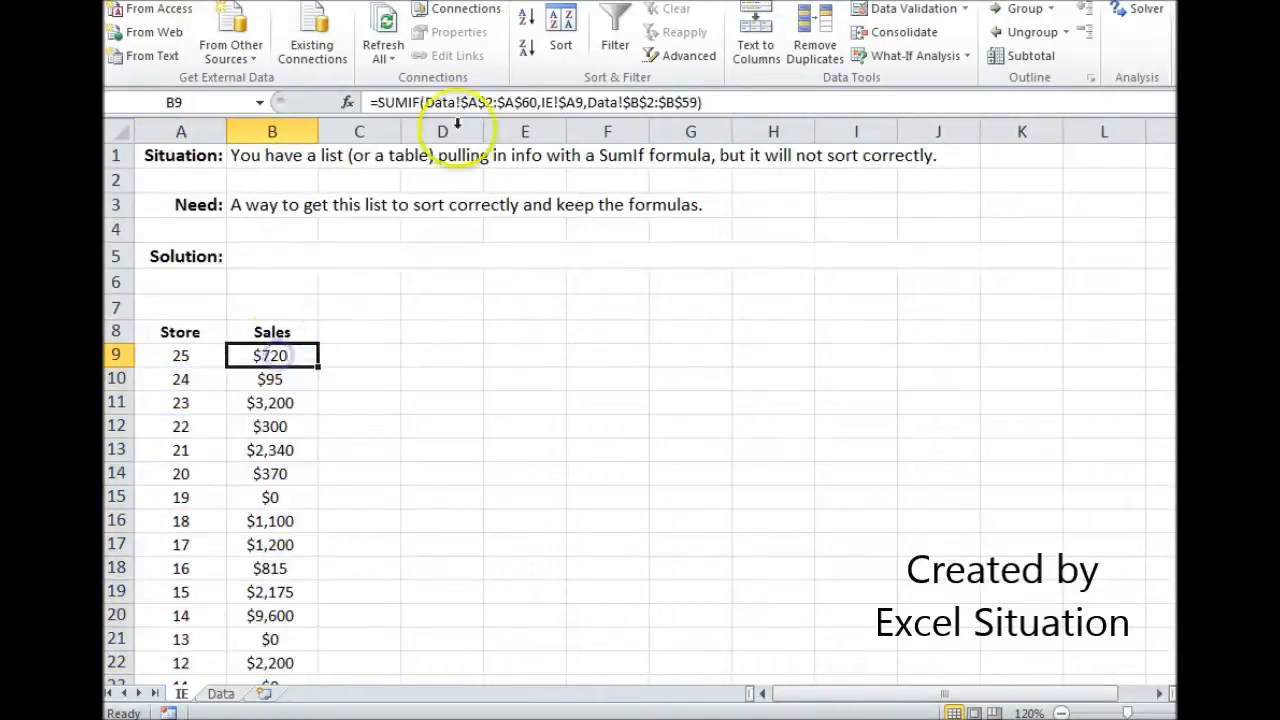
double_click(272, 356)
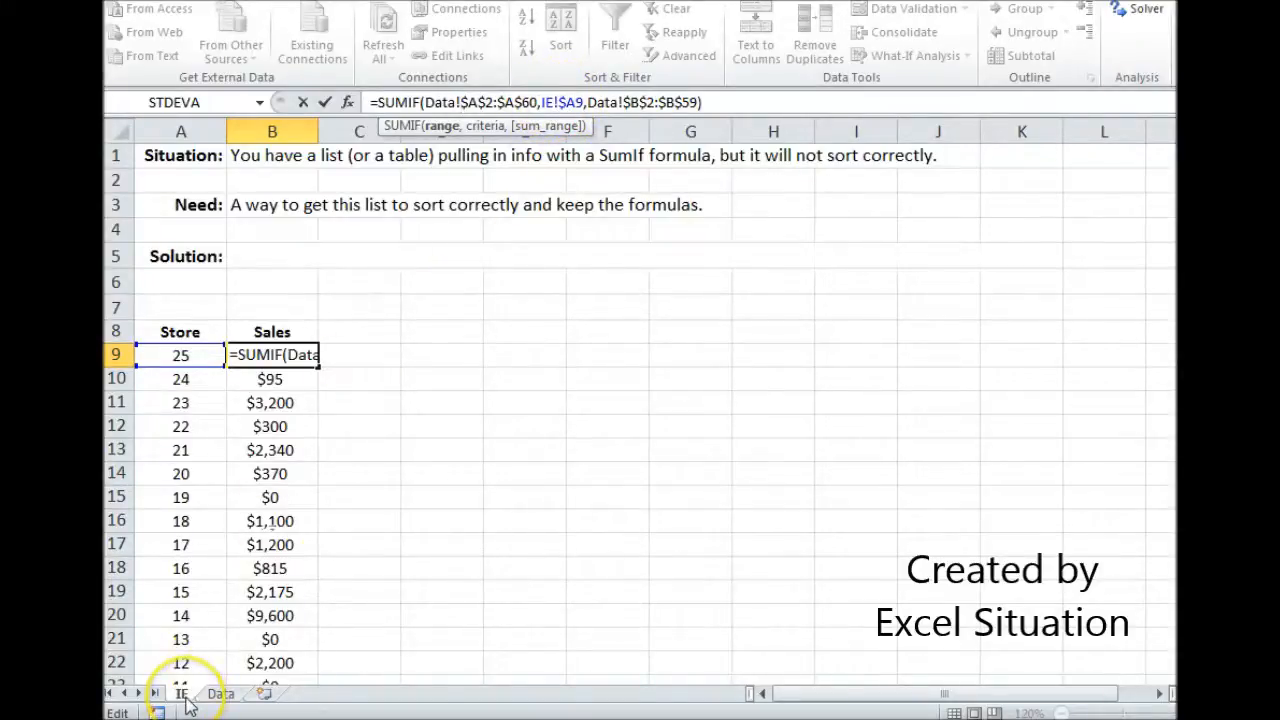
mouse_move(524, 204)
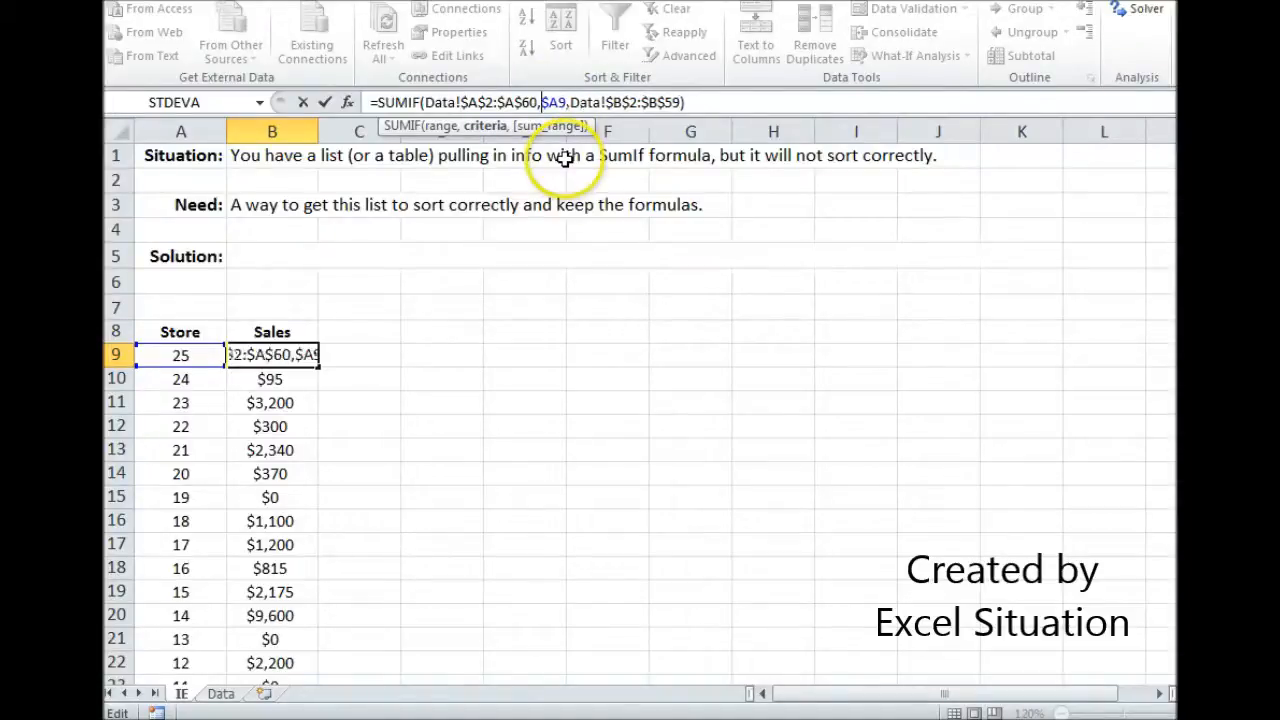
Step: Confirm B9's SUMIF with the plain $A9 criterion (value stays $720) and reselect the list
key("Enter")
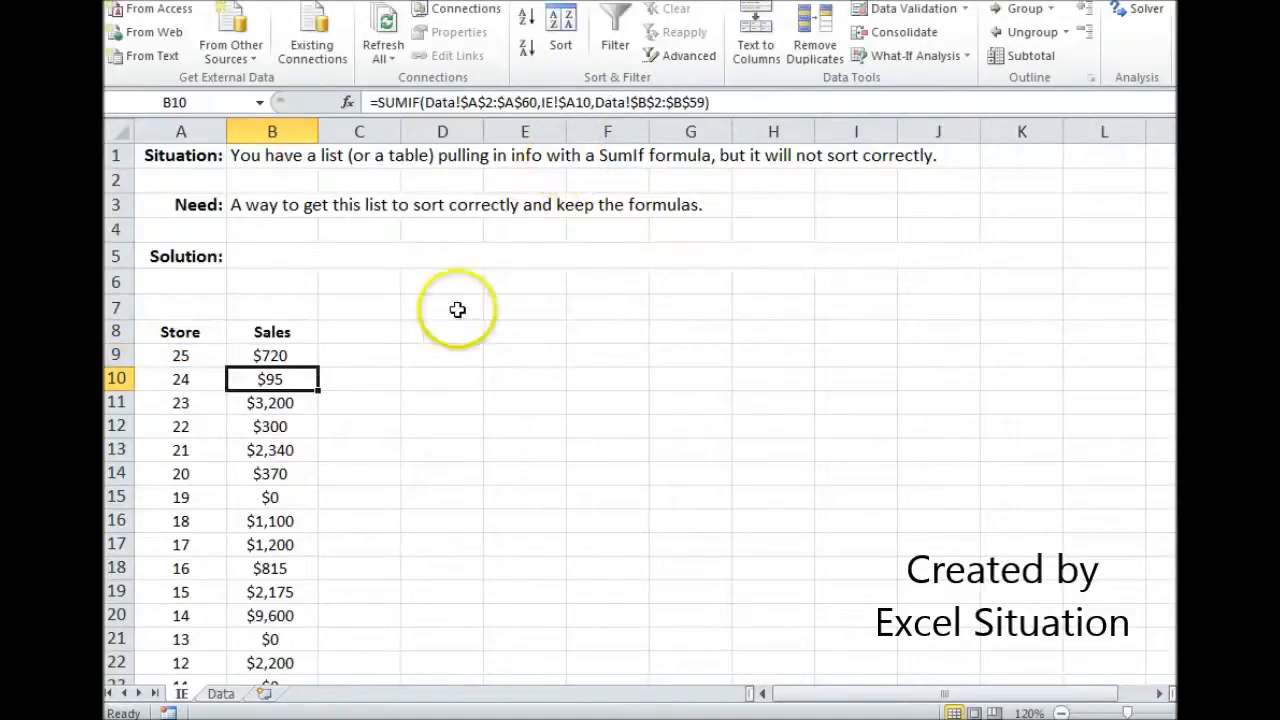
left_click(272, 356)
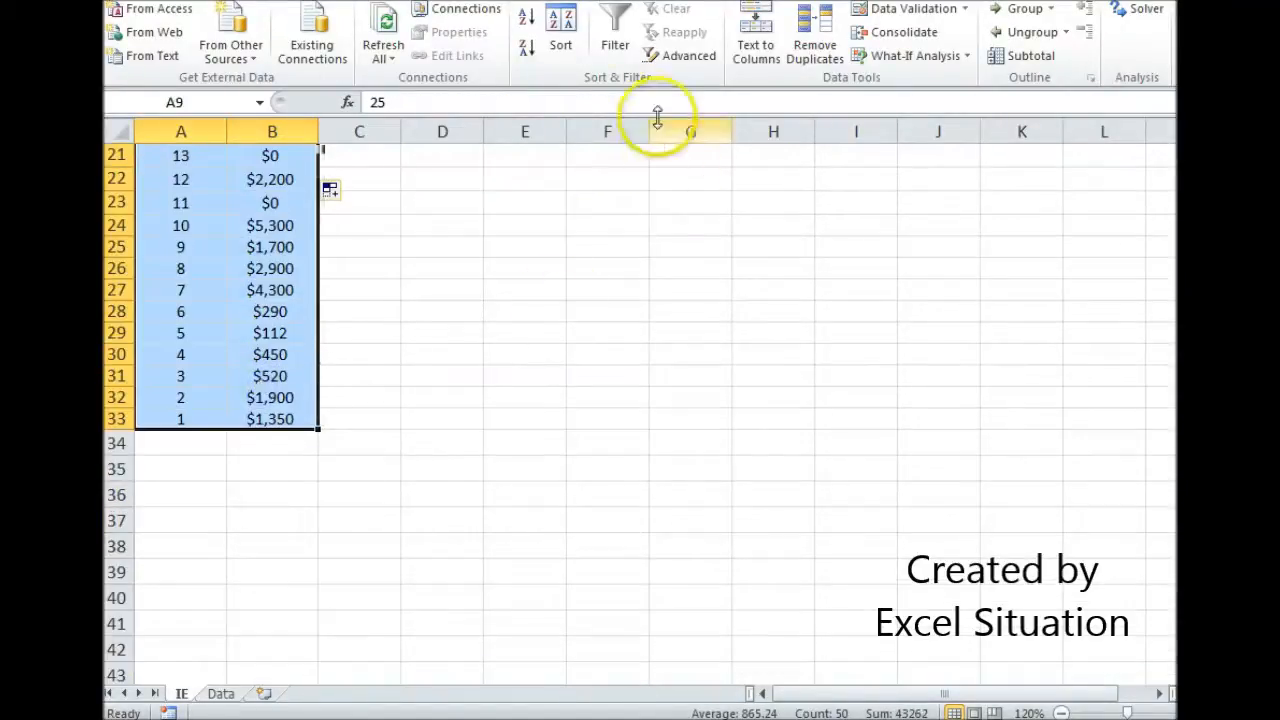
Step: Re-sort by Sales largest to smallest and verify B9's formula still references its own row
left_click(560, 40)
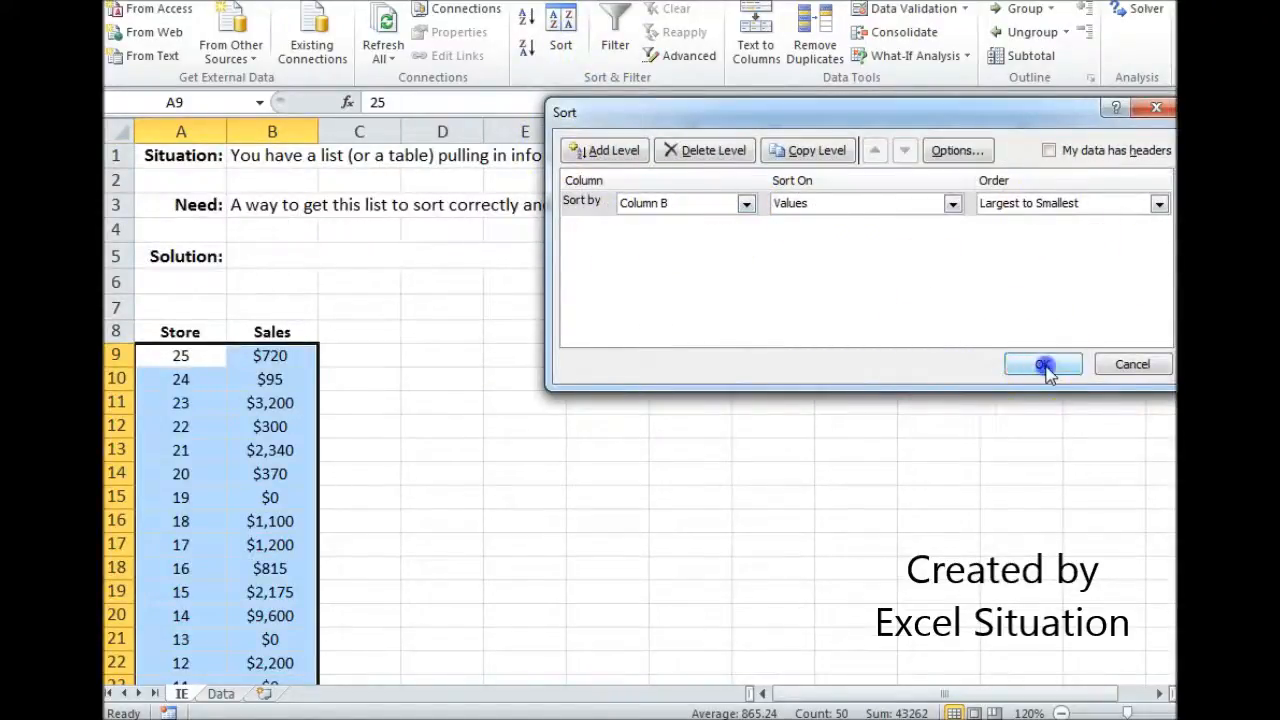
left_click(1040, 364)
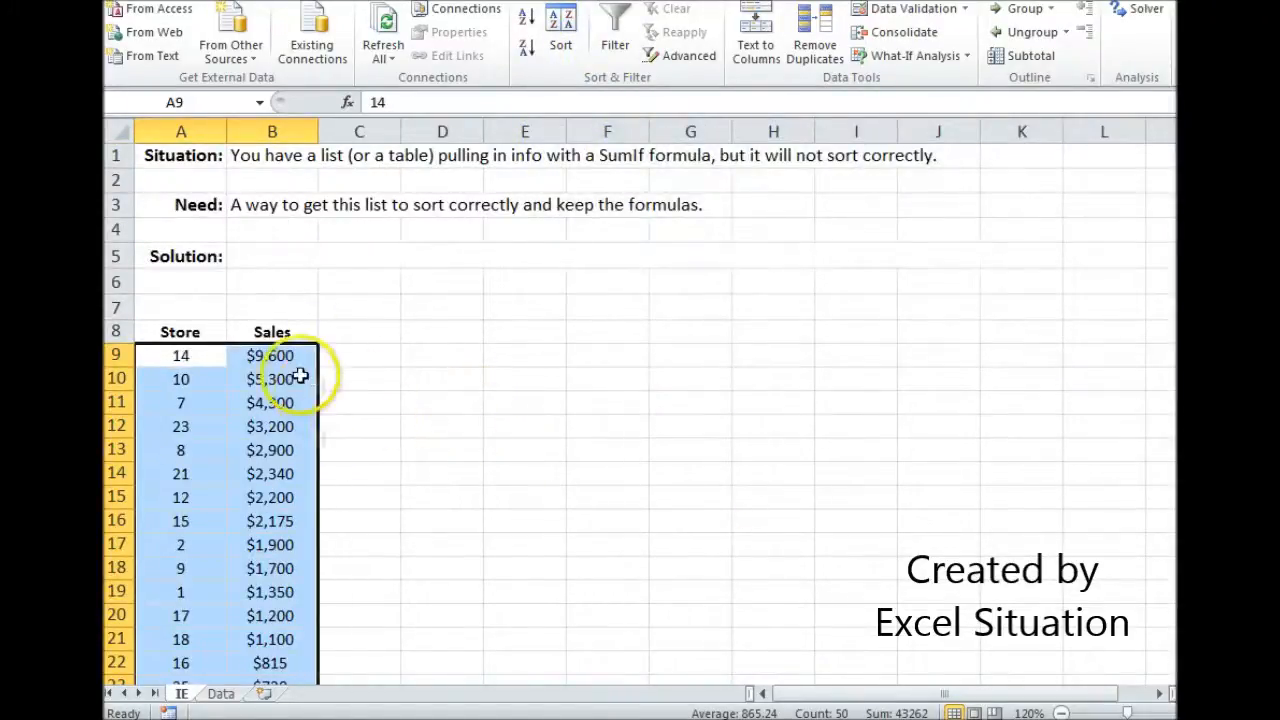
mouse_move(272, 580)
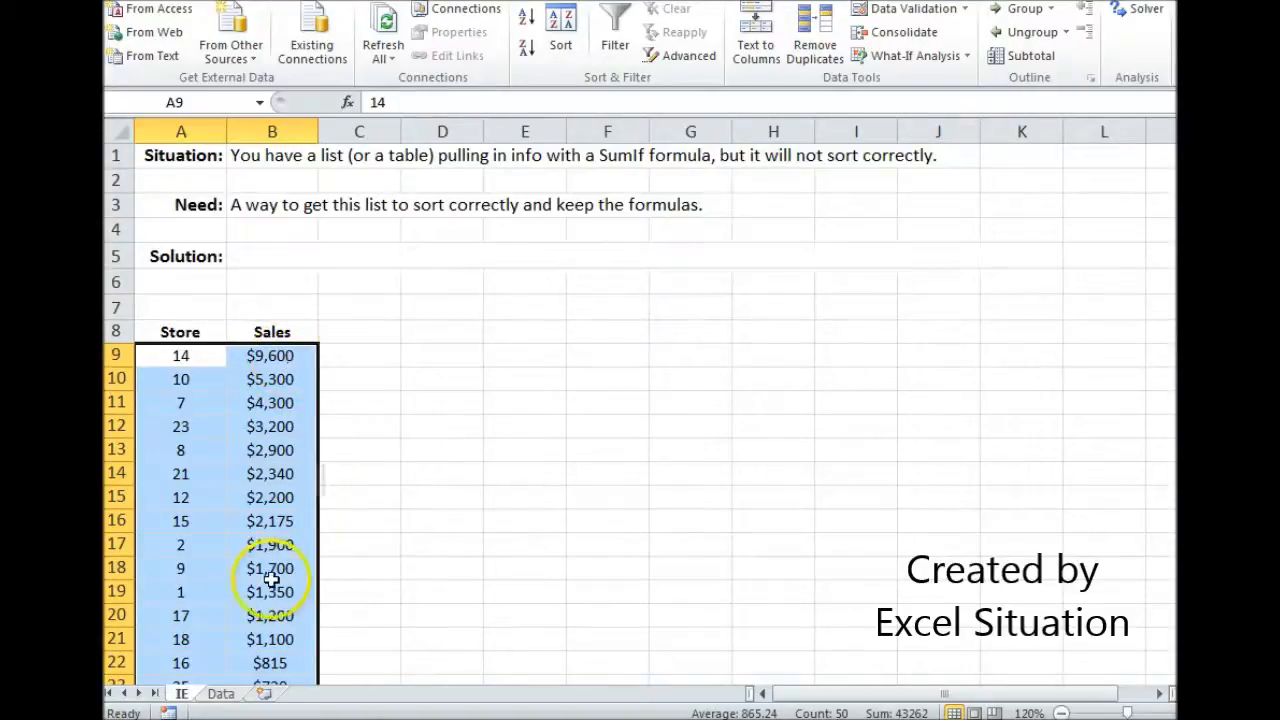
left_click(272, 356)
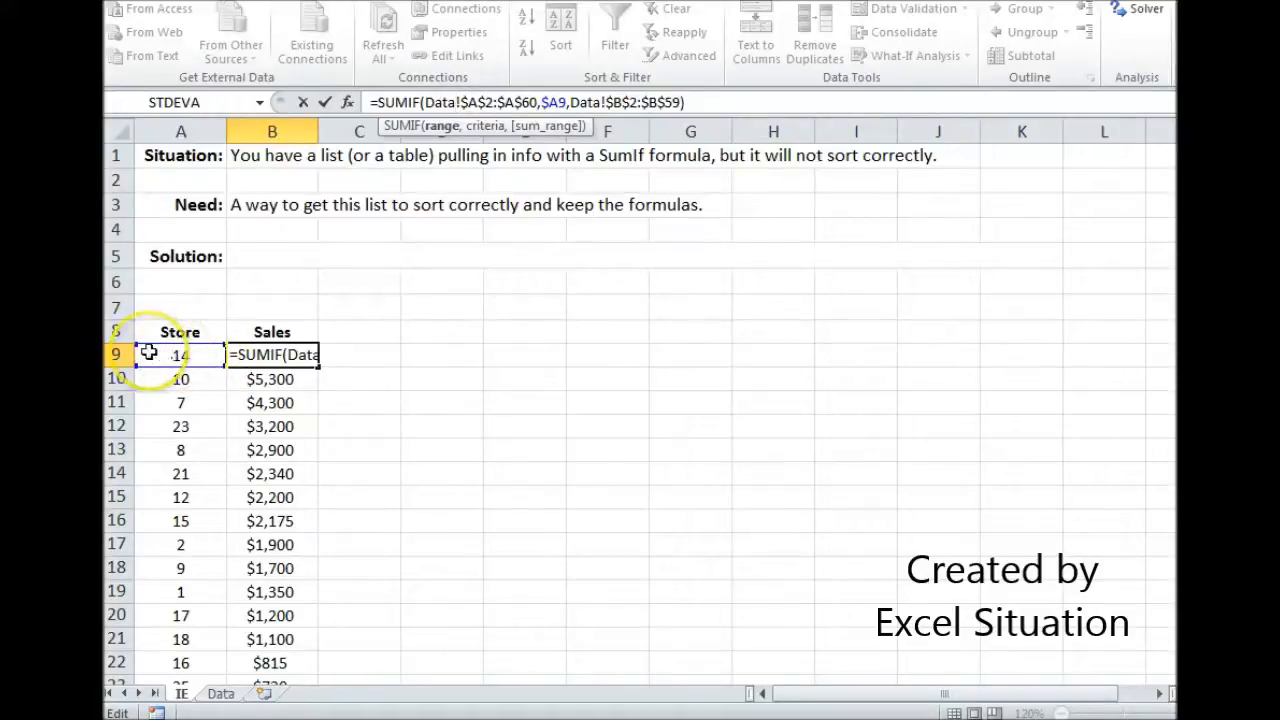
key("Enter")
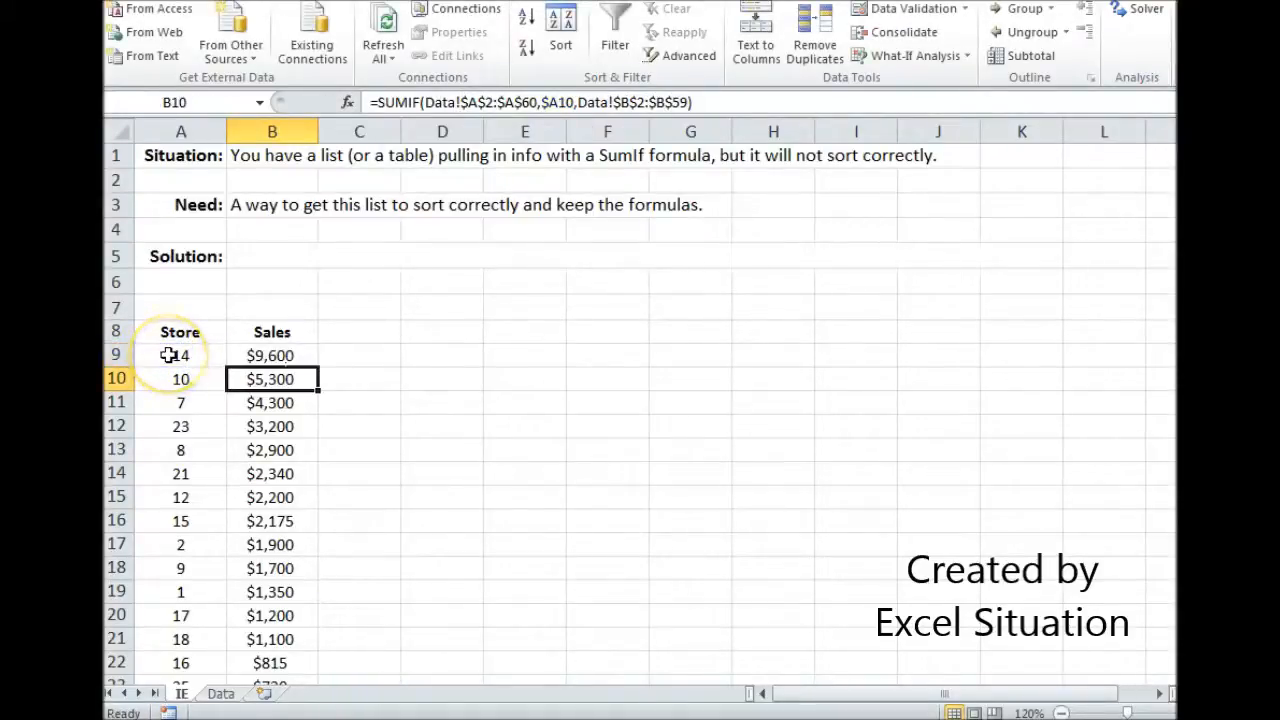
mouse_move(240, 256)
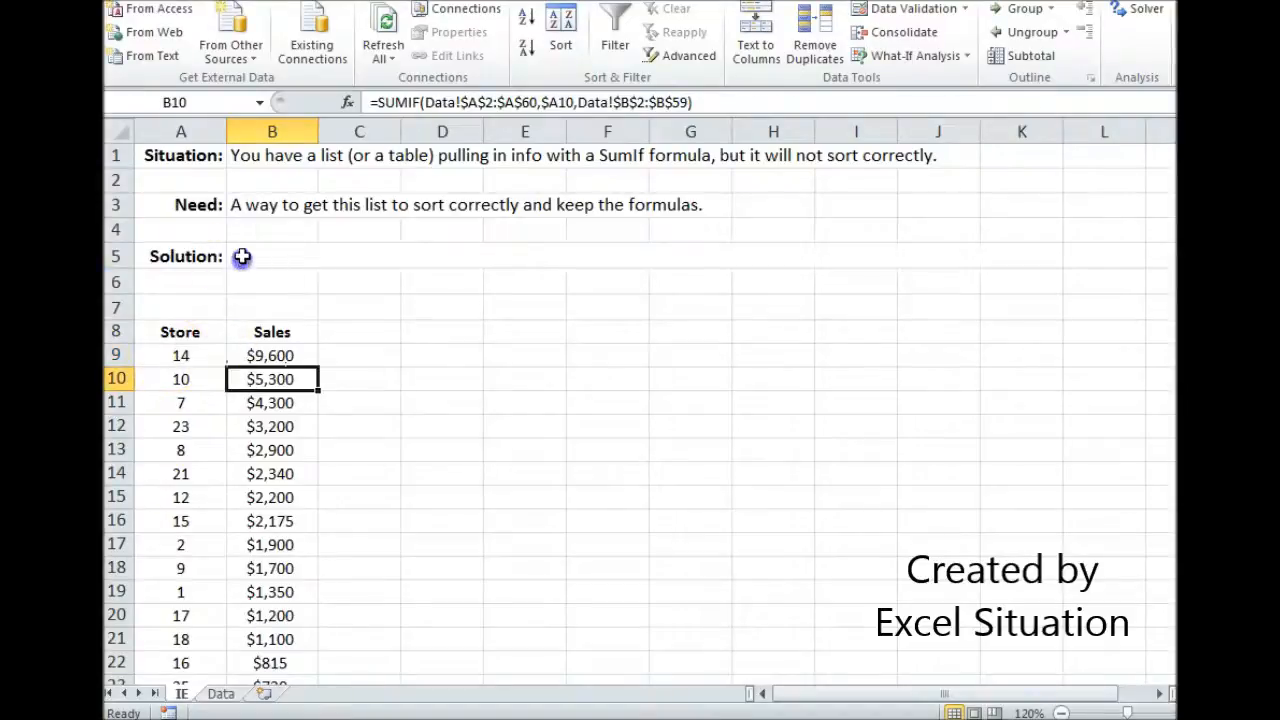
Step: Enter in B5 the note: check the middle argument and remove the sheet name if it refers to its own sheet
left_click(272, 256)
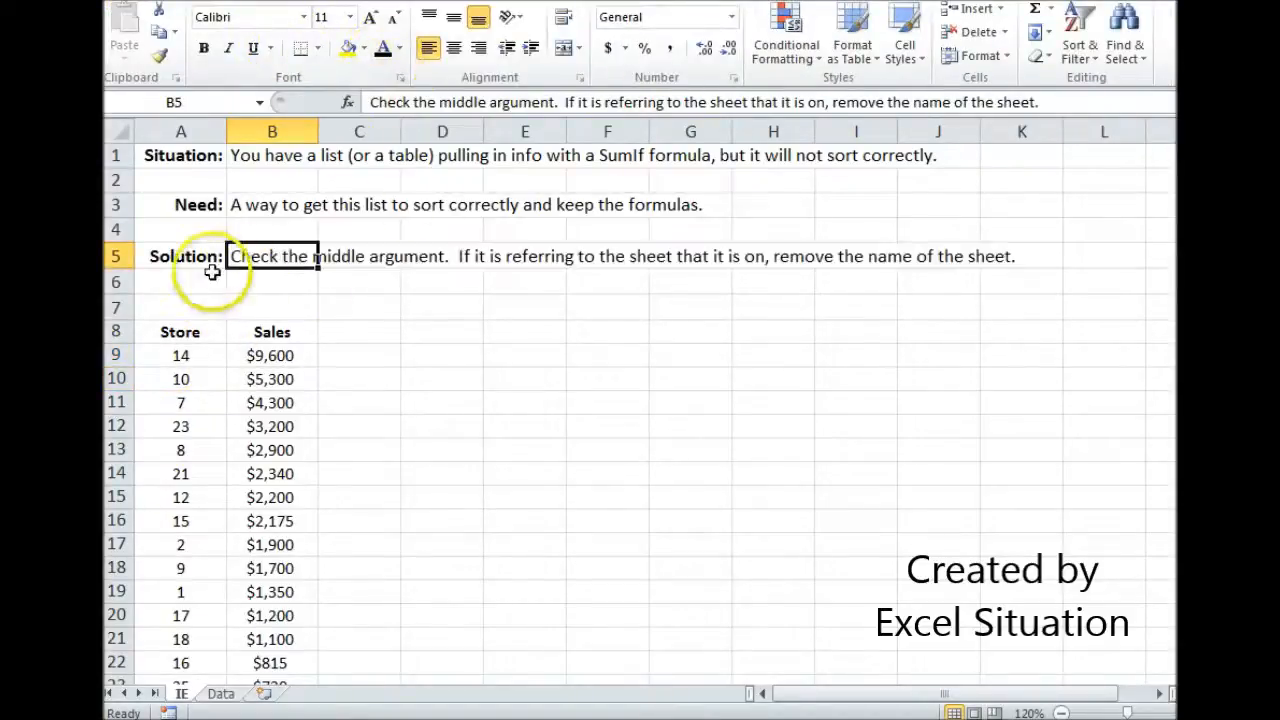
left_click(180, 256)
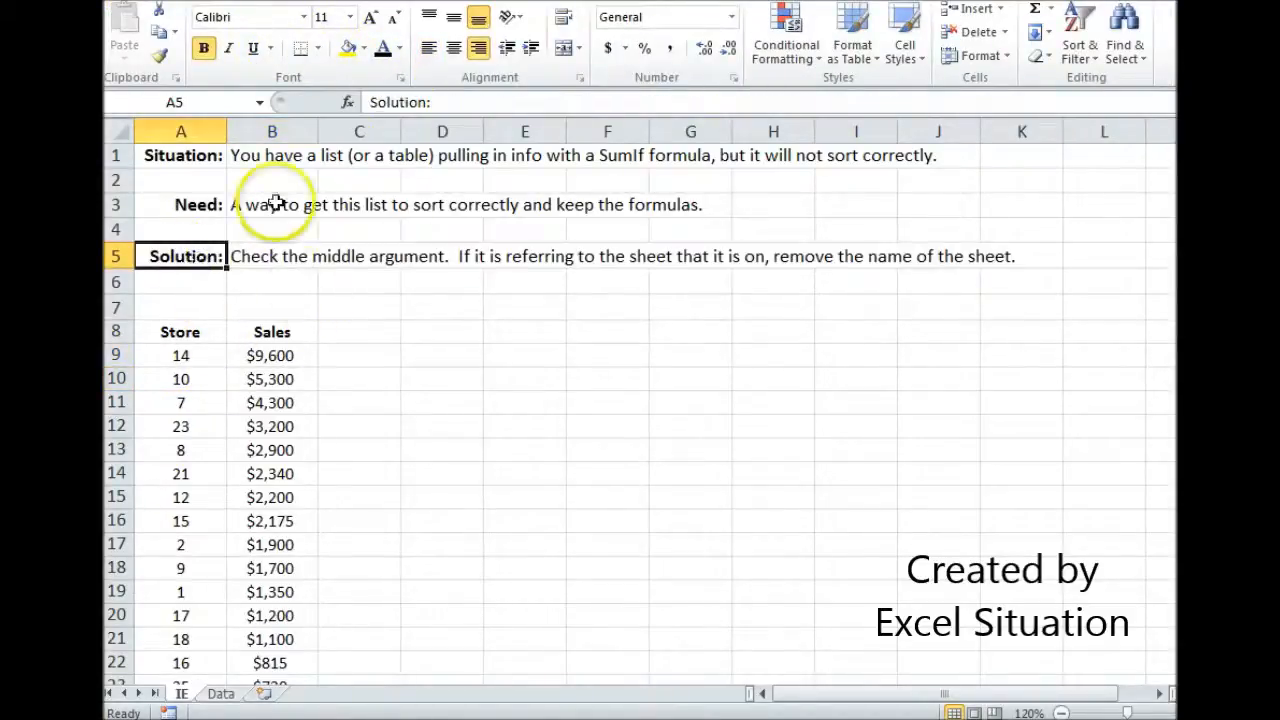
left_click(180, 204)
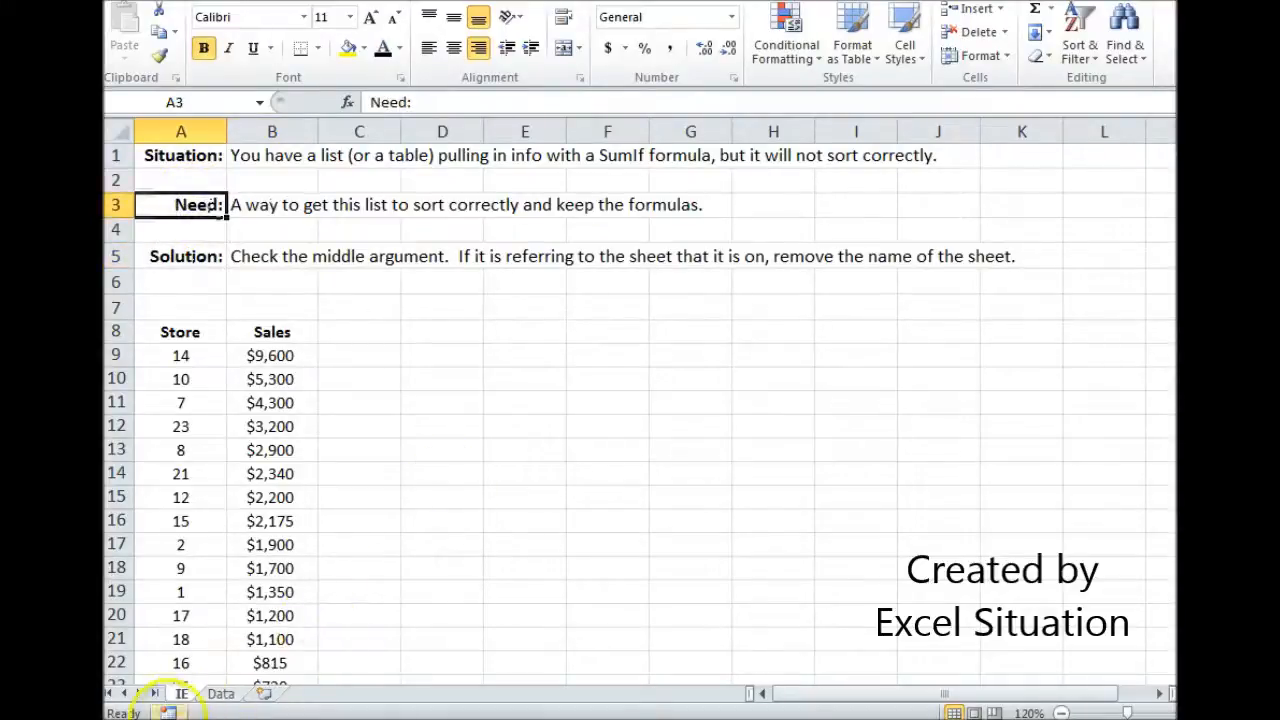